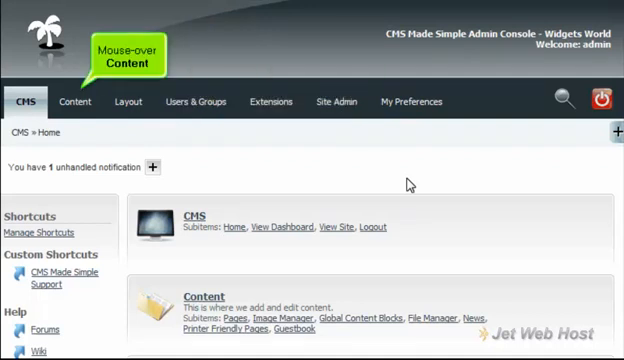
pyautogui.moveTo(226, 142)
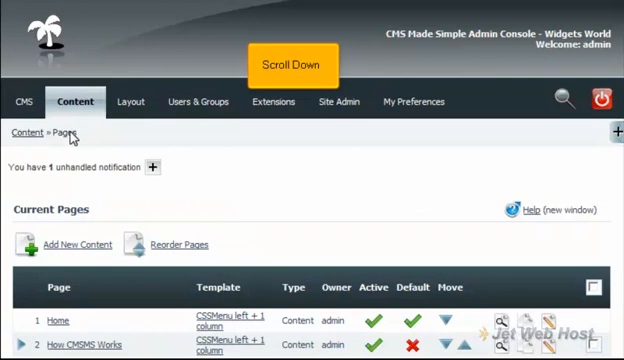
# Show the Pages list under Content, scrolled down to reveal Sample Page.
pyautogui.scroll(-3)
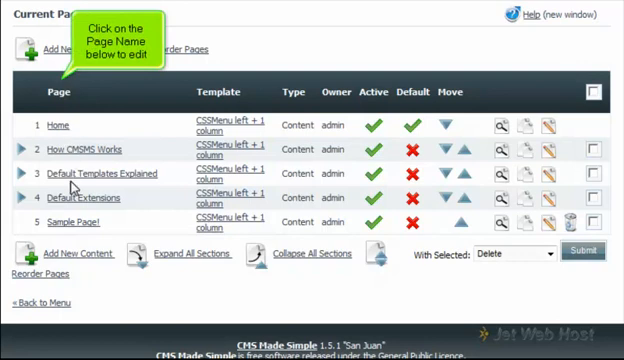
# Edit Sample Page and switch off Show in Menu under its Options.
pyautogui.click(64, 218)
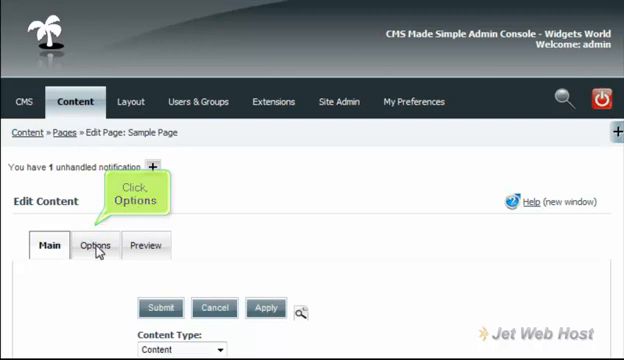
pyautogui.click(94, 244)
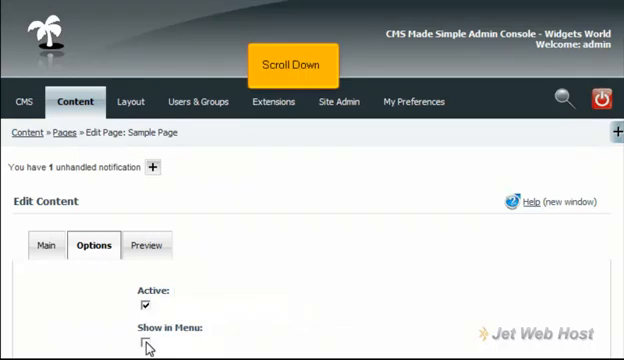
pyautogui.scroll(-3)
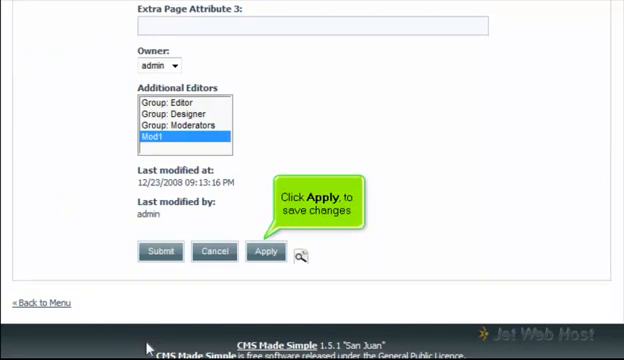
# Apply the change and view Sample Page on the live site without its menu entry.
pyautogui.click(266, 252)
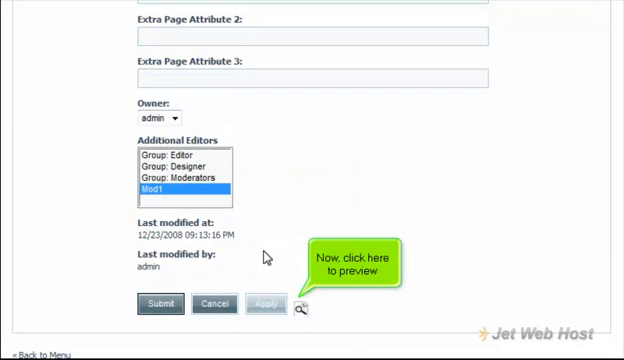
pyautogui.click(302, 308)
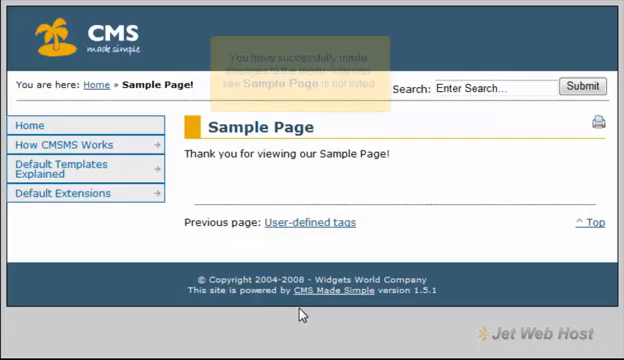